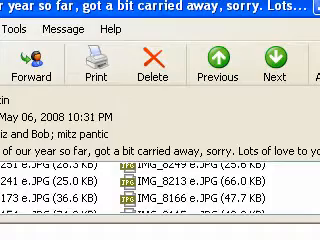
Scroll through the email to view the attached JPG photos before saving them.
scroll(down, 3)
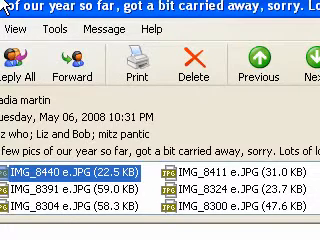
scroll(down, 3)
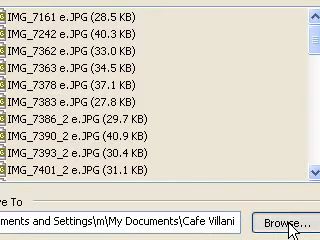
Browse to My Documents > My Pictures as the attachment destination, revealing New Folder.
click(280, 216)
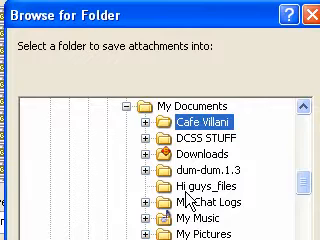
scroll(down, 3)
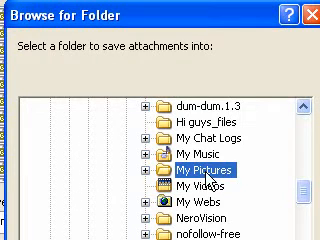
mouse_move(156, 184)
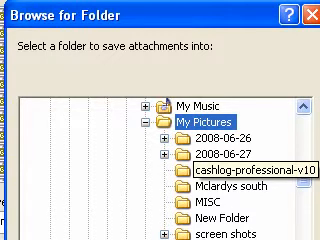
scroll(down, 3)
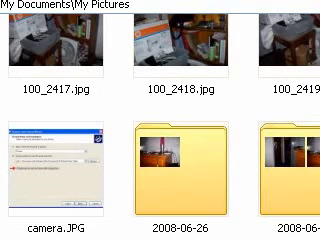
Scroll down the My Pictures folder in Explorer to locate New Folder.
scroll(down, 3)
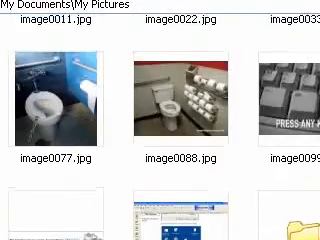
scroll(down, 3)
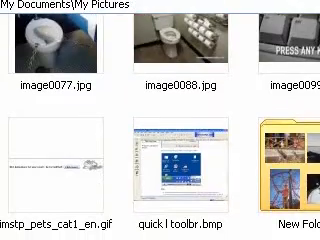